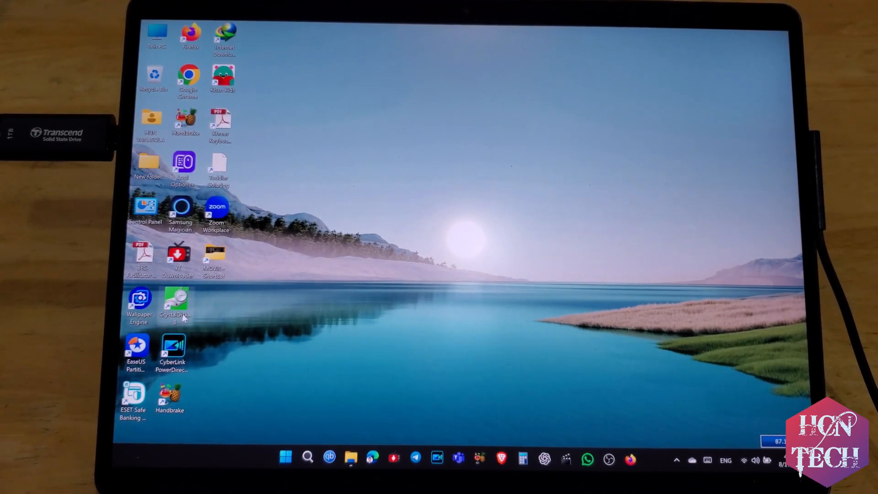
- Launch CrystalDiskMark and select the F: (0/954GiB) drive as the test target
{"action": "double_click", "coordinate": [175, 300]}
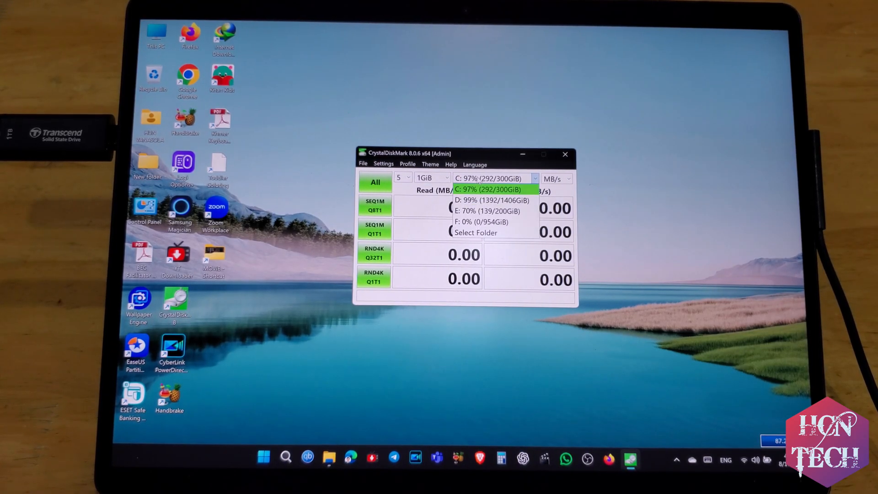
{"action": "left_click", "coordinate": [481, 221]}
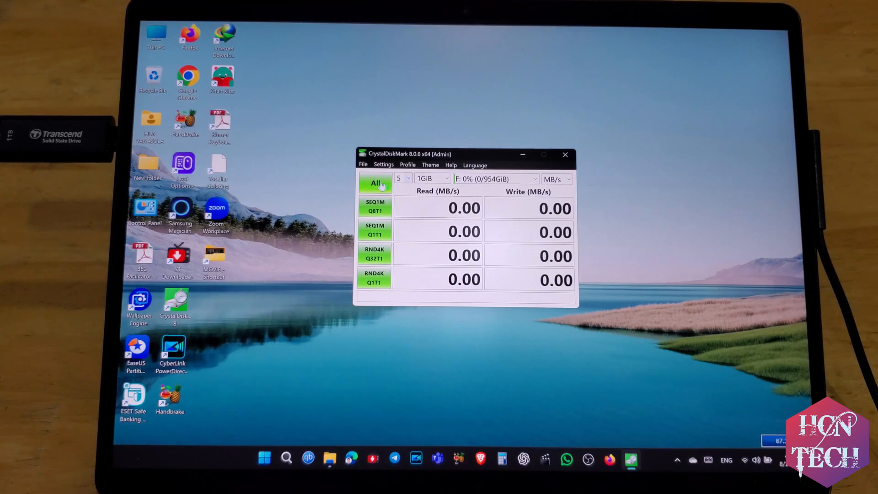
- Run all four tests on F: (1075.86 MB/s read, 985.03 MB/s write), then close CrystalDiskMark
{"action": "left_click", "coordinate": [375, 183]}
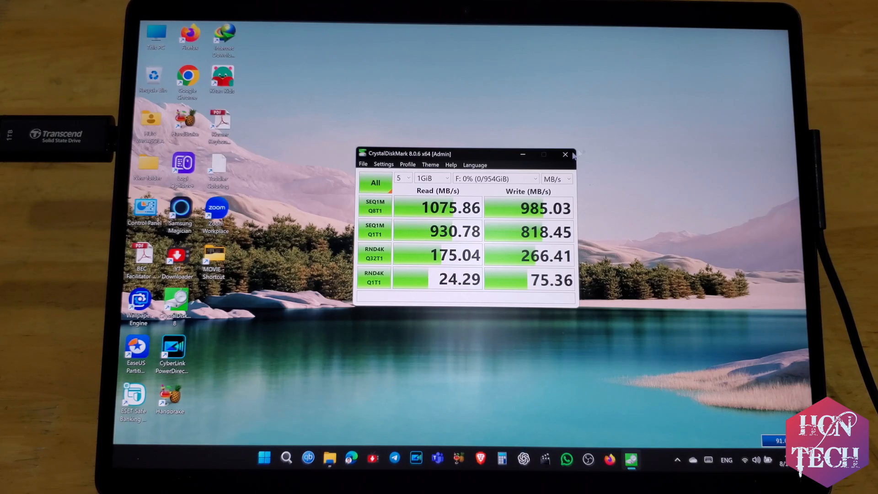
{"action": "left_click", "coordinate": [564, 154]}
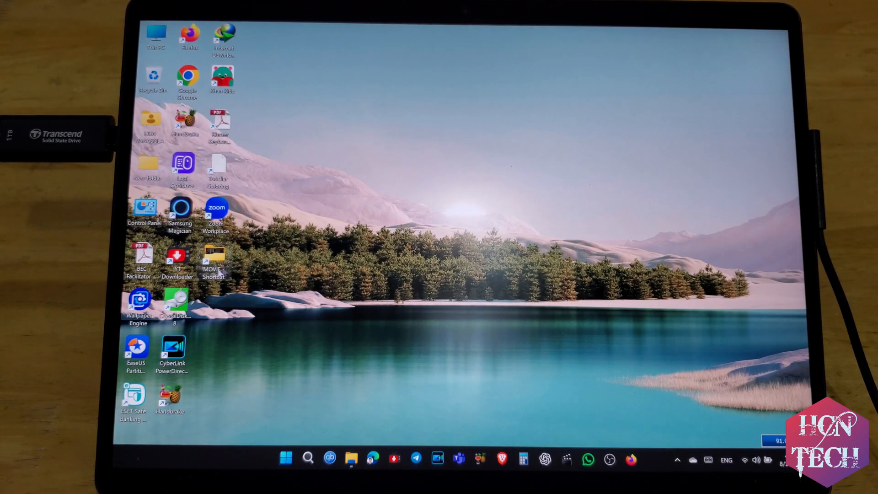
- Open the MOVIE folder from the desktop and bring up actions for the movie files
{"action": "left_click", "coordinate": [350, 458]}
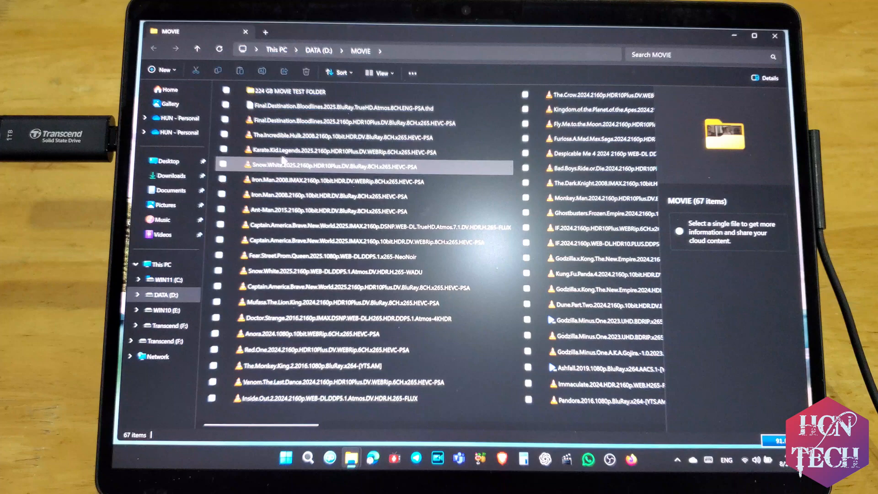
{"action": "right_click", "coordinate": [291, 90]}
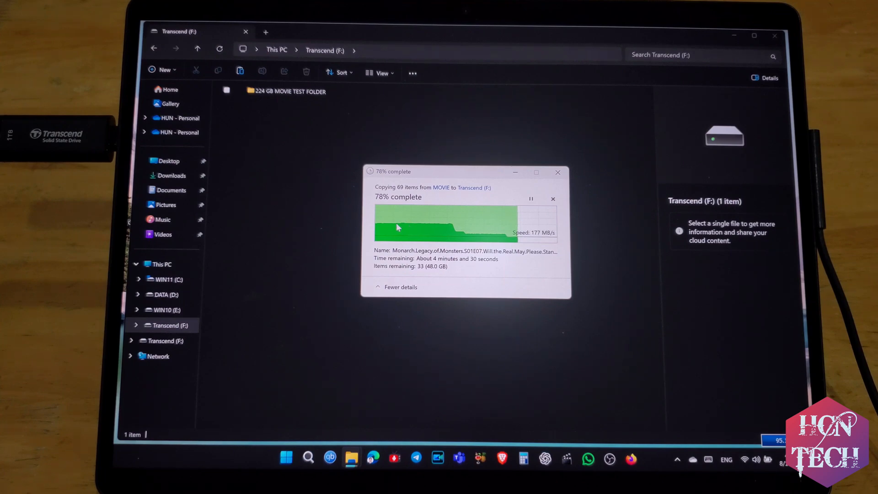
{"action": "mouse_move", "coordinate": [434, 227]}
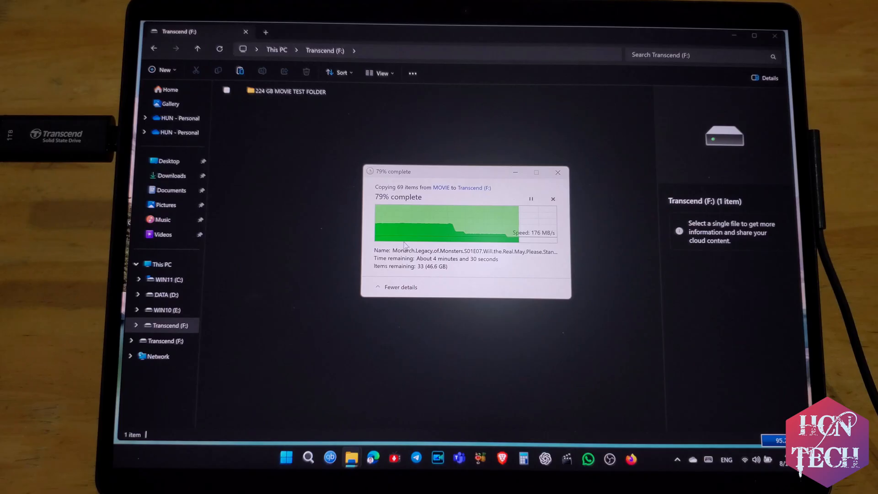
{"action": "mouse_move", "coordinate": [432, 248]}
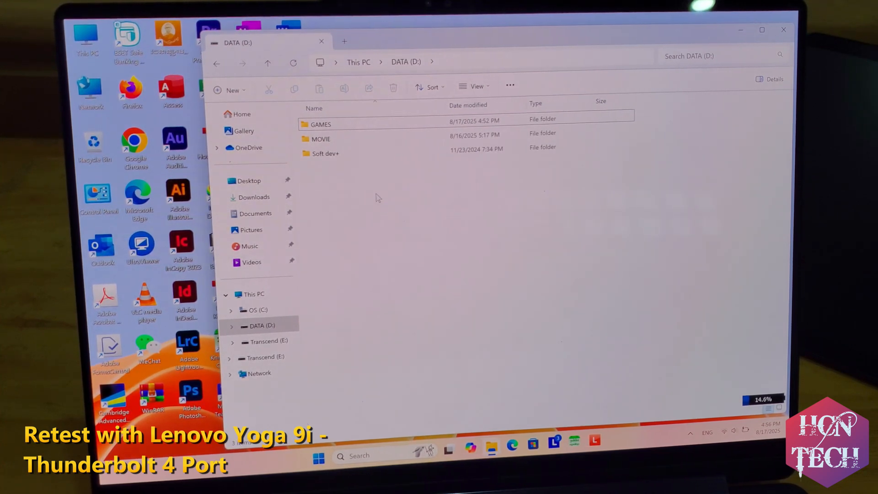
{"action": "left_click", "coordinate": [321, 124]}
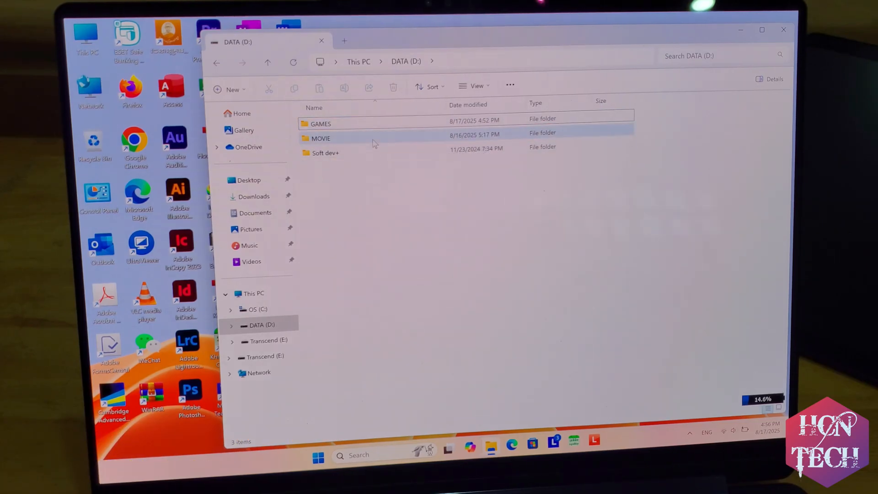
{"action": "right_click", "coordinate": [320, 124]}
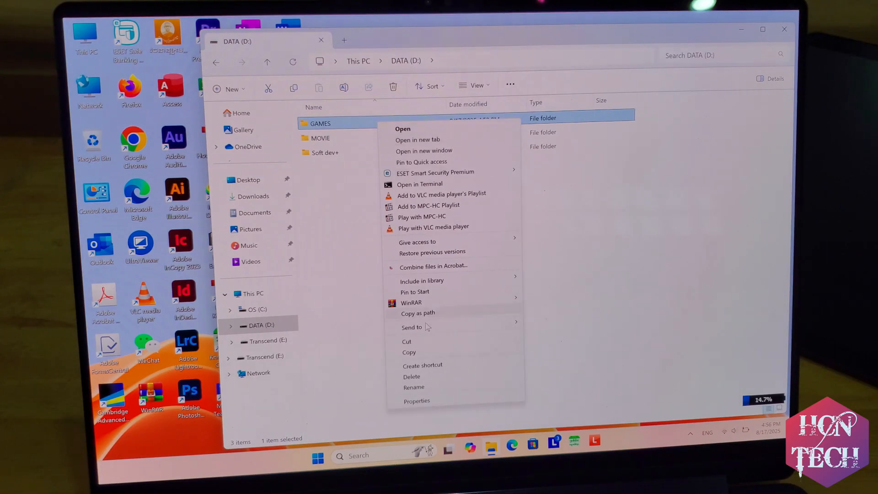
{"action": "left_click", "coordinate": [416, 401]}
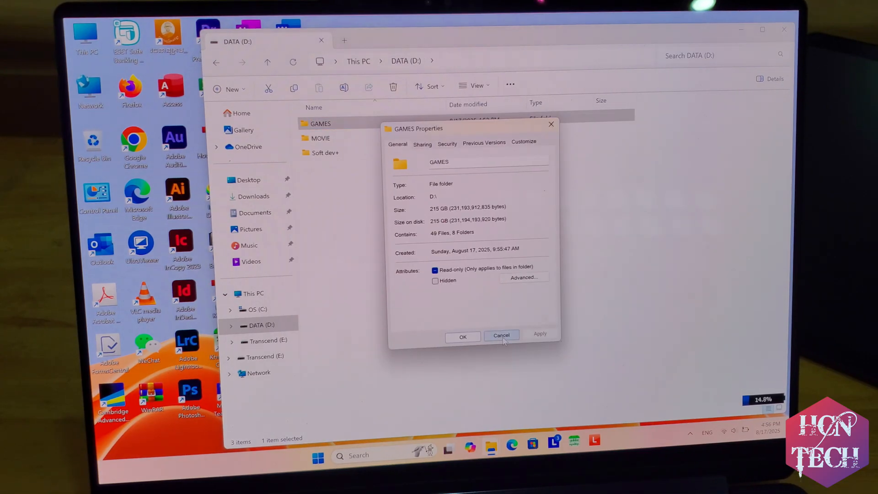
{"action": "left_click", "coordinate": [502, 335]}
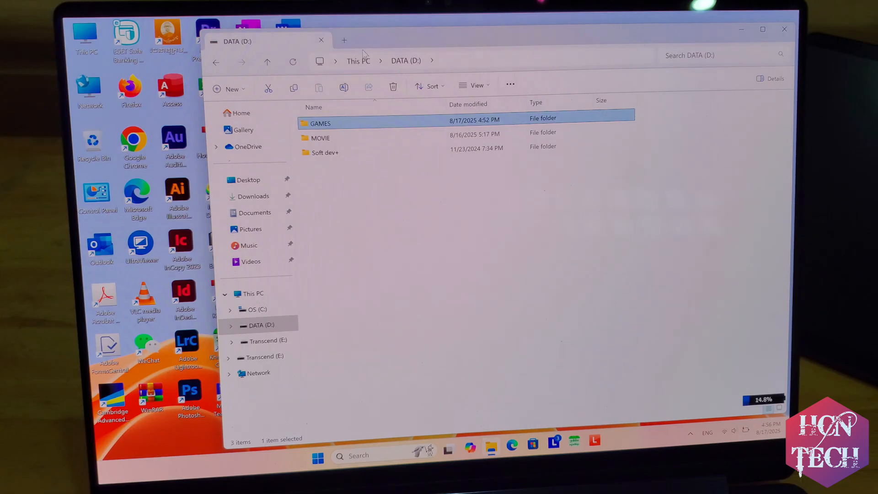
{"action": "mouse_move", "coordinate": [384, 126]}
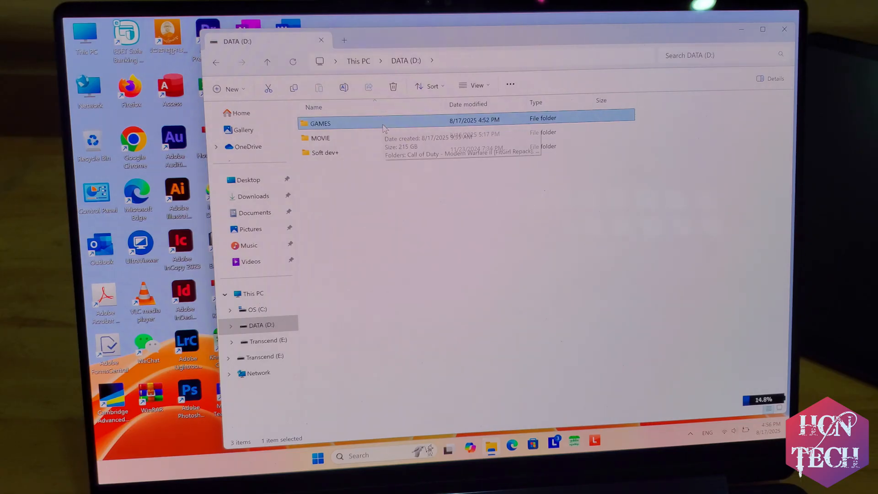
- Bring up the GAMES folder's actions in DATA (D:) and close them unused
{"action": "right_click", "coordinate": [320, 123]}
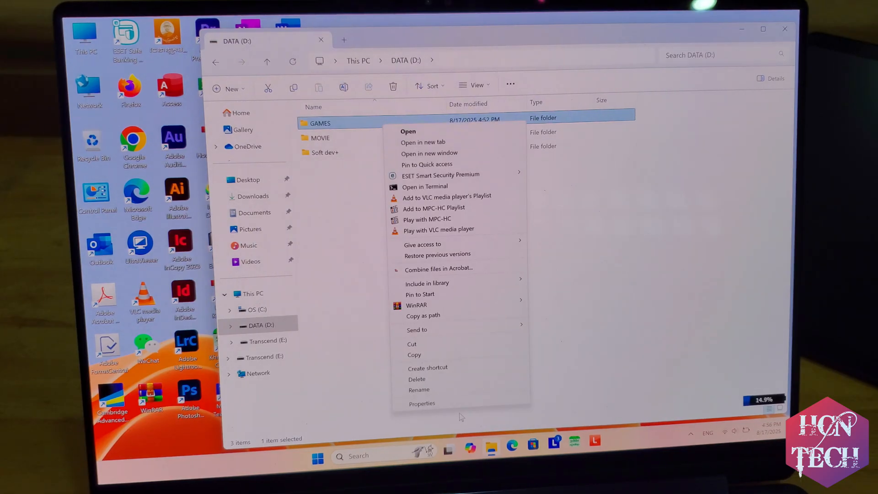
{"action": "left_click", "coordinate": [422, 403]}
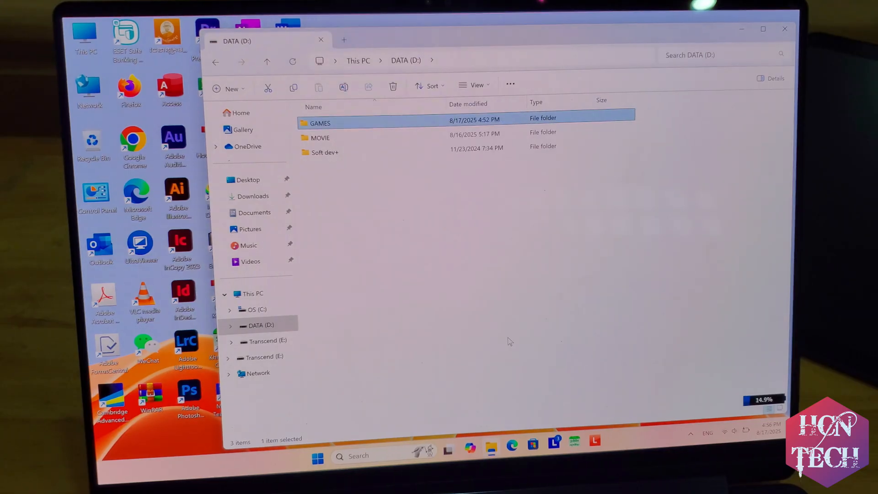
{"action": "mouse_move", "coordinate": [307, 318]}
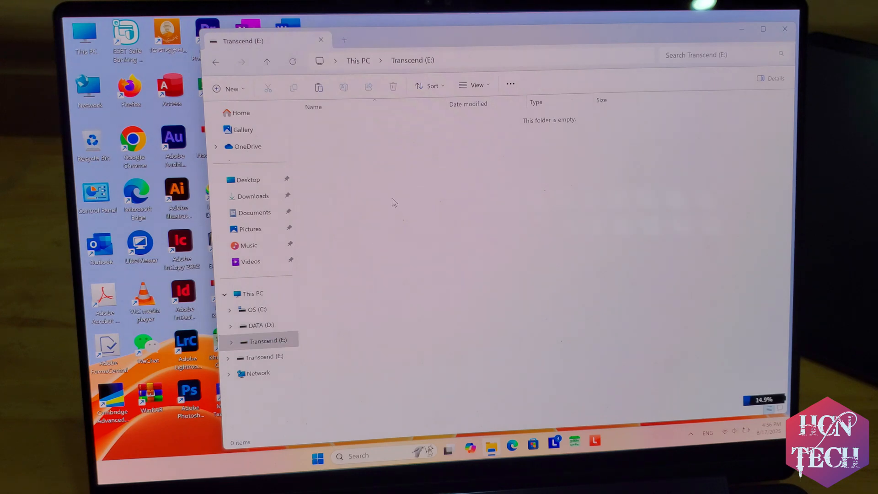
{"action": "mouse_move", "coordinate": [422, 272]}
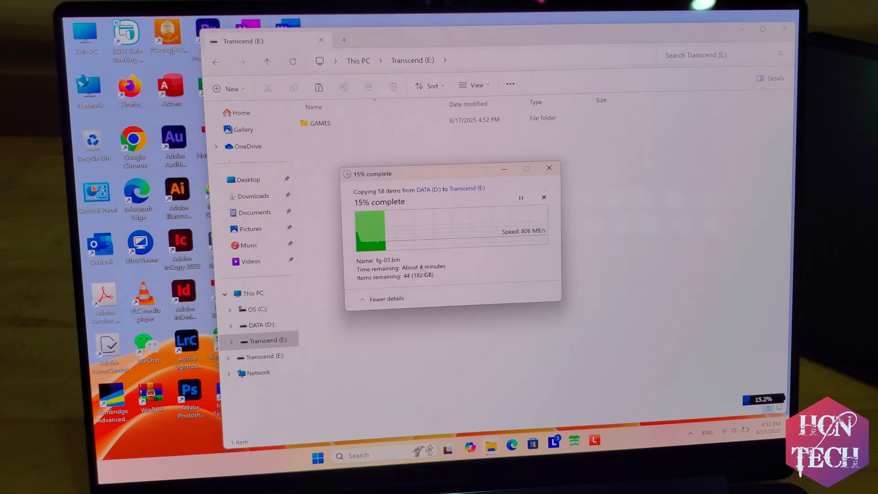
{"action": "mouse_move", "coordinate": [422, 281]}
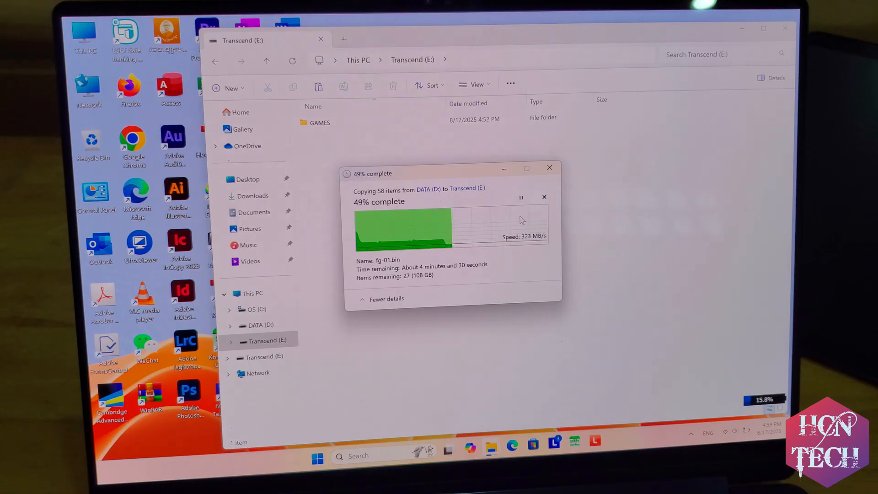
{"action": "mouse_move", "coordinate": [546, 207]}
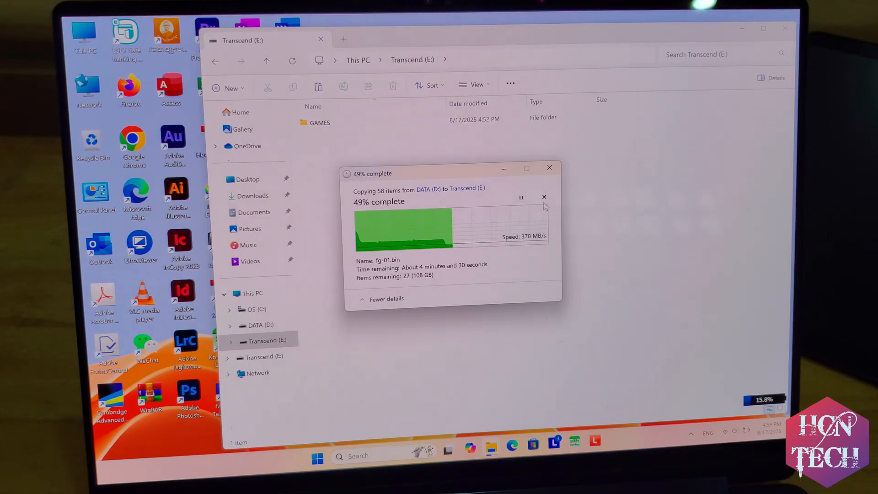
{"action": "mouse_move", "coordinate": [543, 198]}
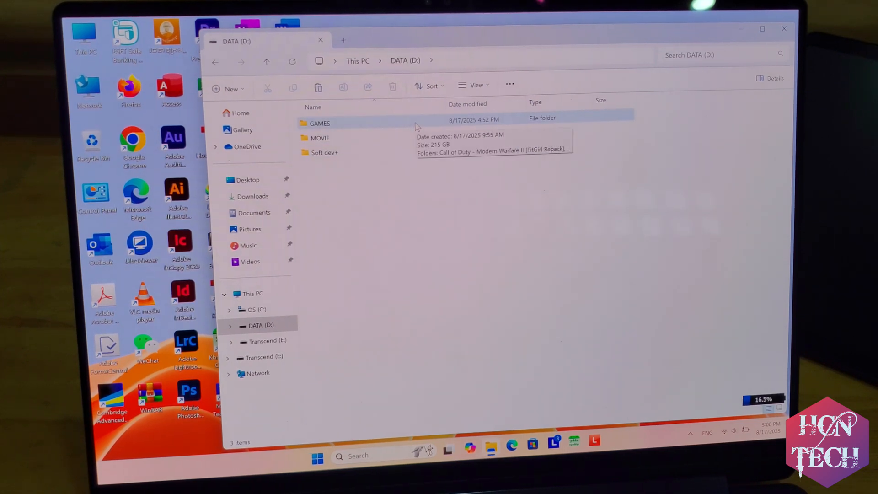
- Copy GAMES from DATA (D:) and paste it into the empty Transcend (E:) drive
{"action": "right_click", "coordinate": [319, 123]}
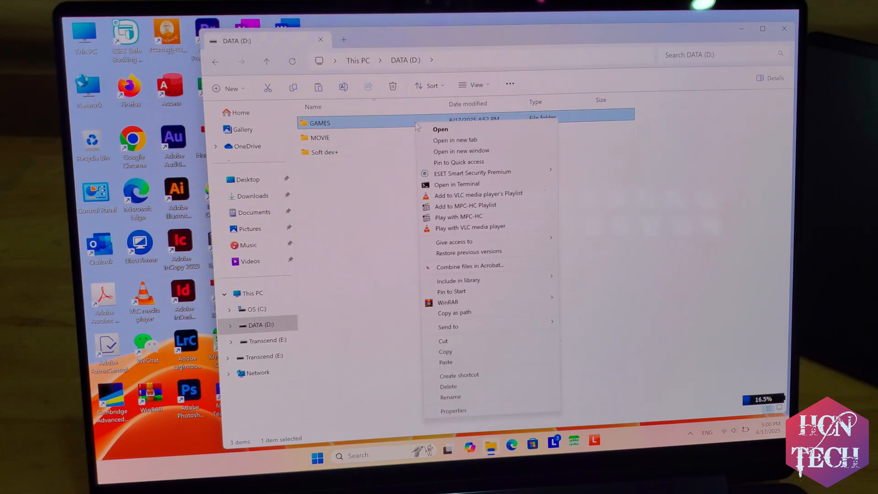
{"action": "left_click", "coordinate": [438, 347]}
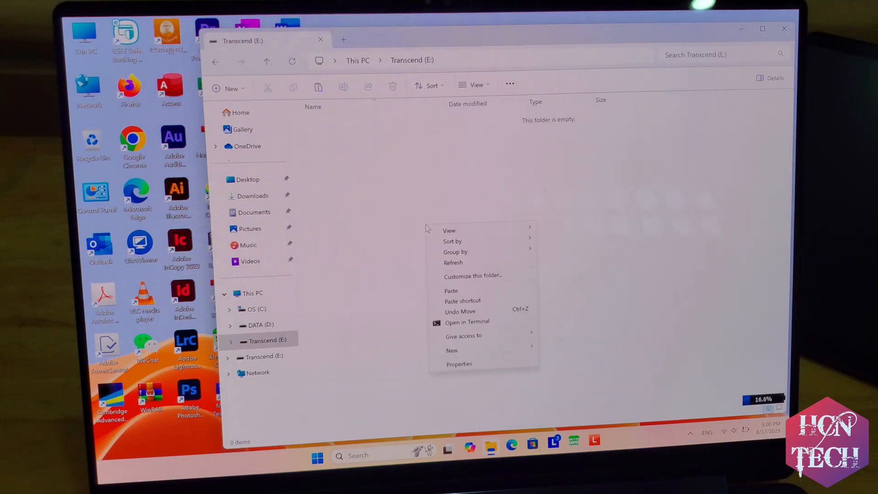
{"action": "left_click", "coordinate": [451, 290]}
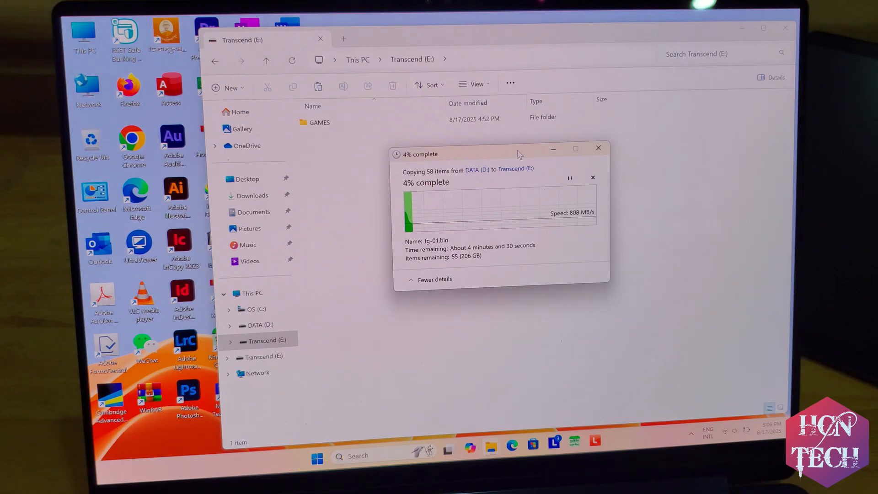
{"action": "mouse_move", "coordinate": [535, 284]}
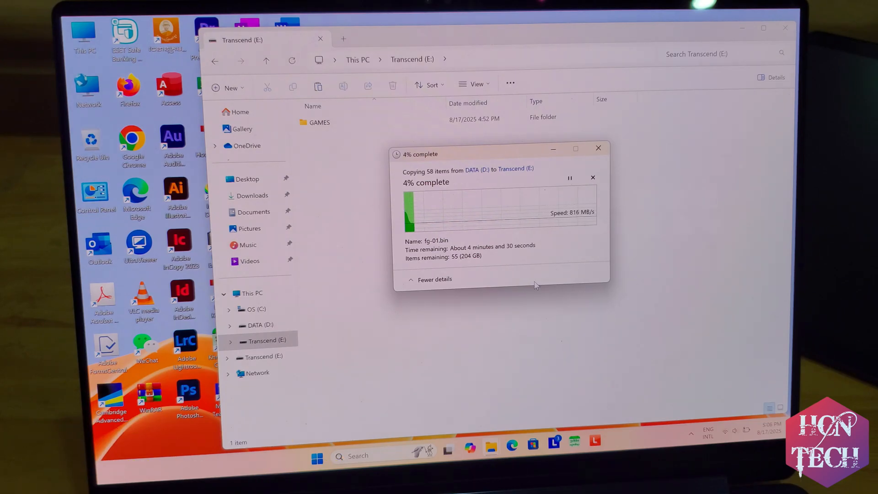